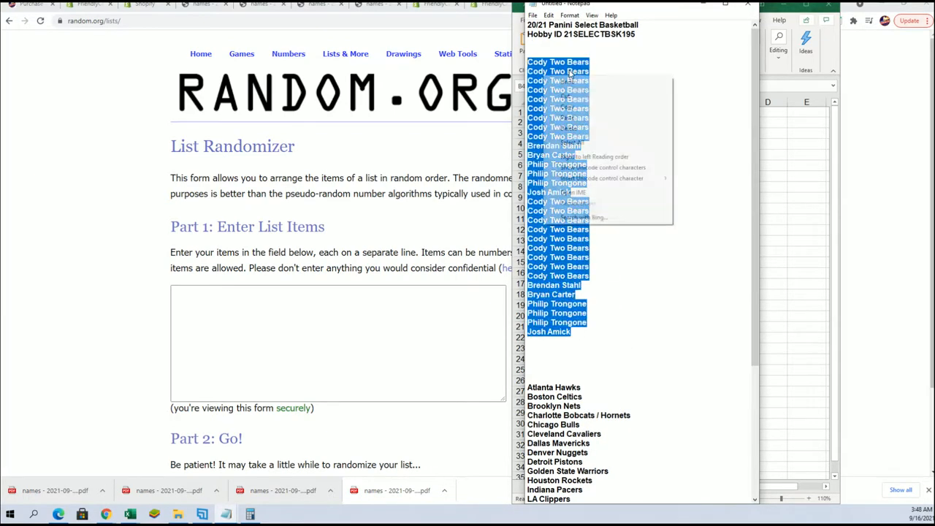
Step: Paste the 30 owner names into the List Randomizer and reshuffle them six times
{"action": "left_click", "coordinate": [219, 317]}
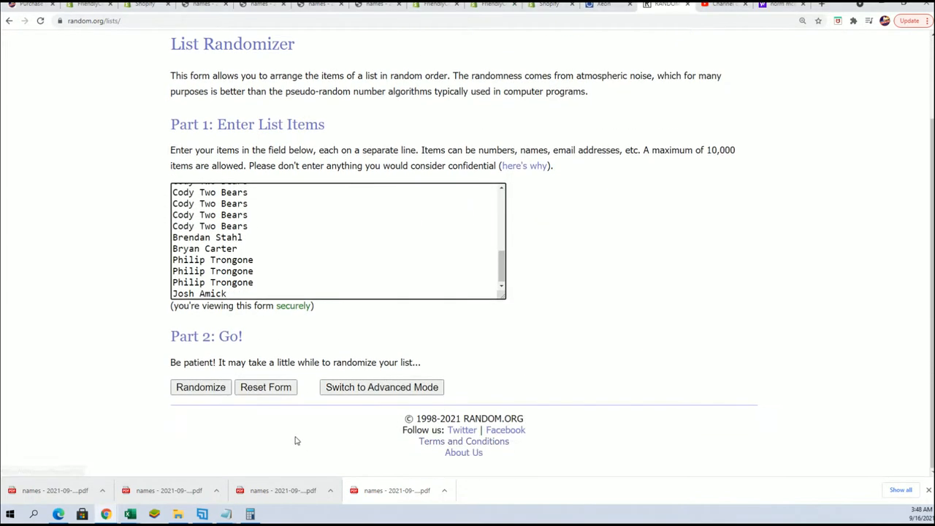
{"action": "left_click", "coordinate": [200, 387]}
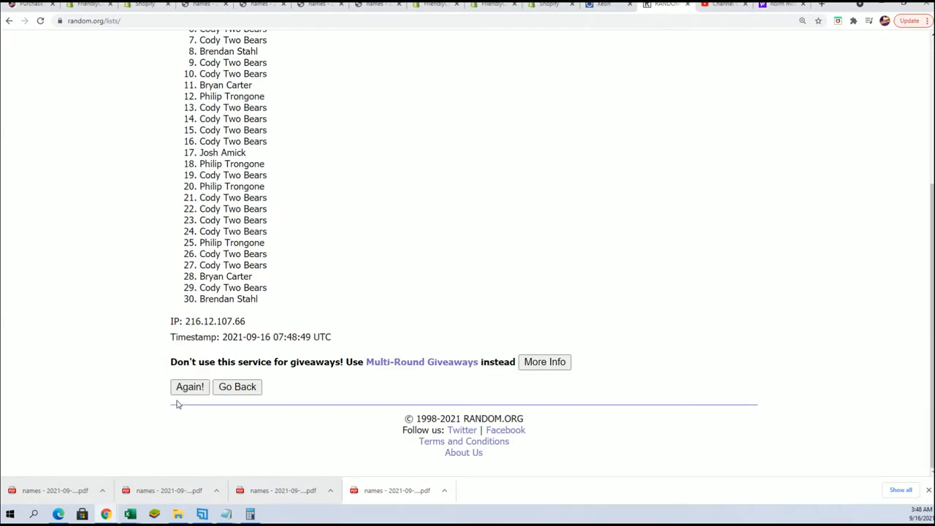
{"action": "left_click", "coordinate": [190, 387]}
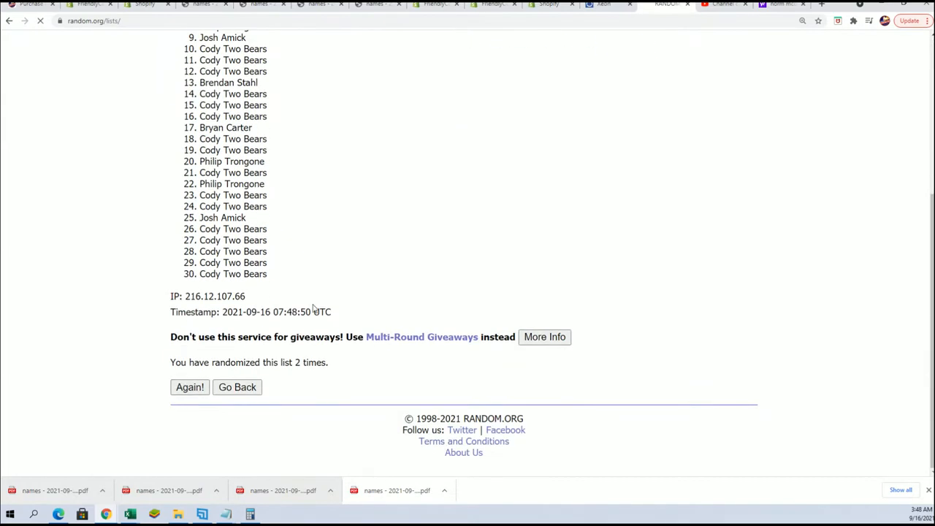
{"action": "left_click", "coordinate": [190, 387]}
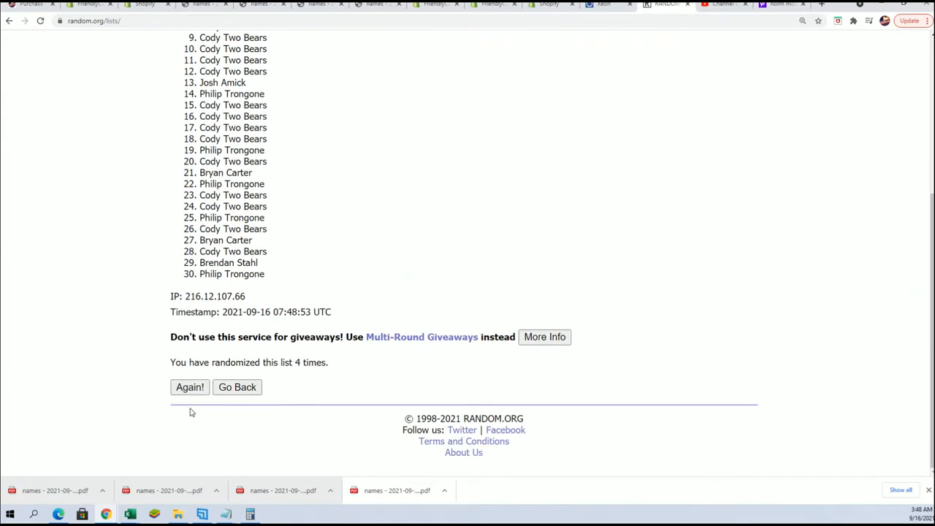
{"action": "left_click", "coordinate": [190, 387]}
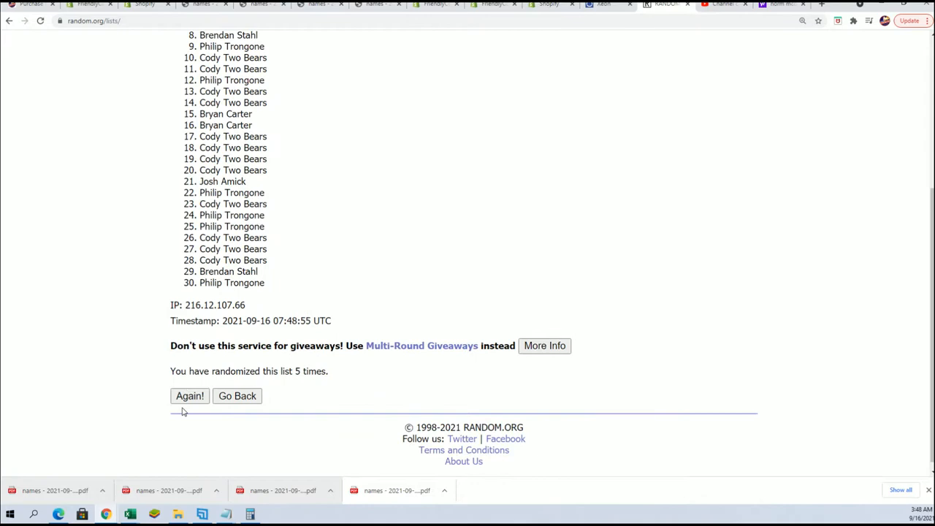
{"action": "left_click", "coordinate": [190, 396]}
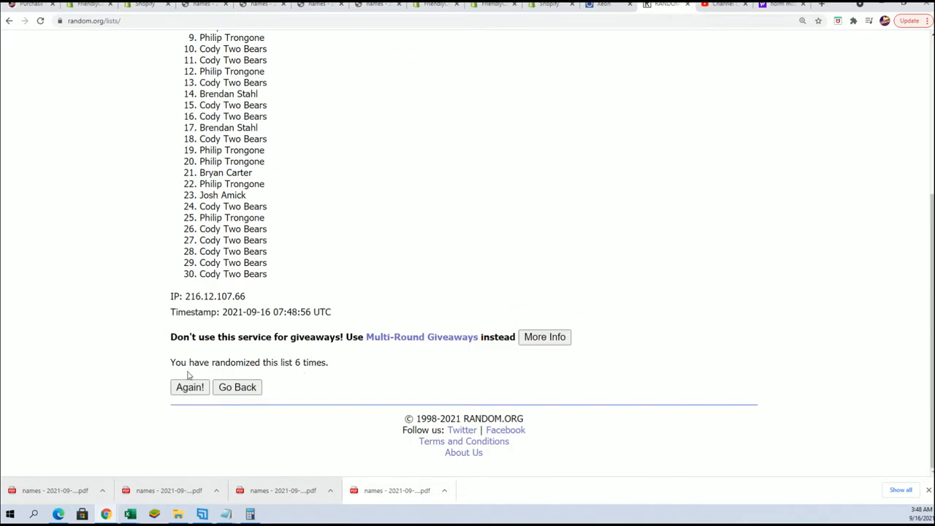
{"action": "left_click", "coordinate": [190, 388]}
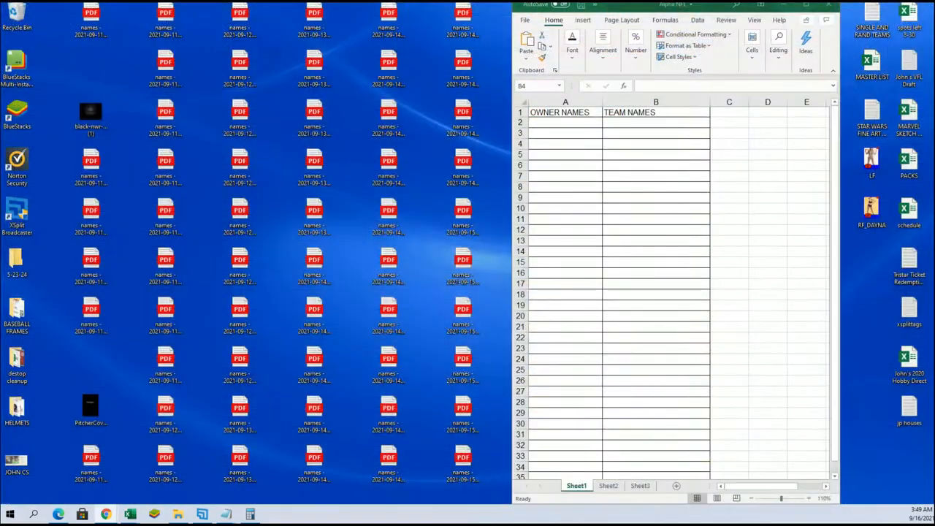
Step: Paste the shuffled owner names as text under OWNER NAMES in A2 and correct the first name
{"action": "right_click", "coordinate": [550, 121]}
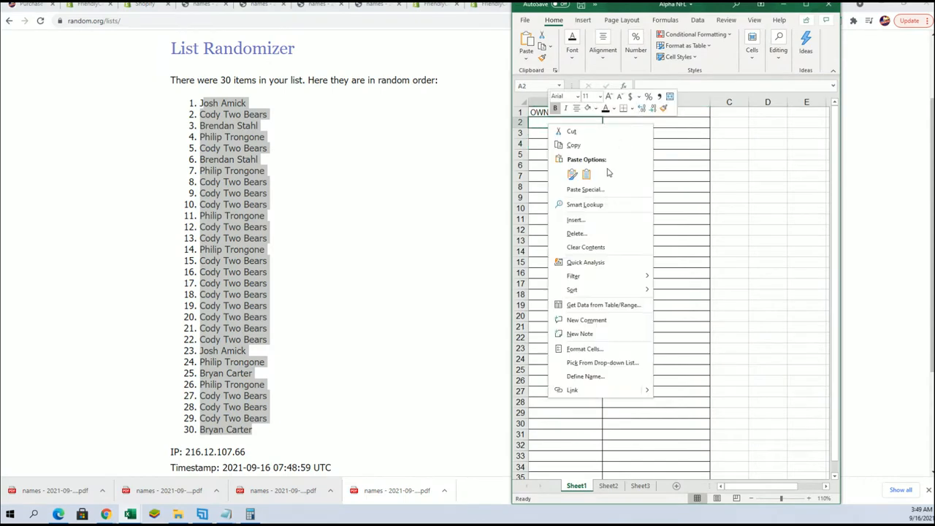
{"action": "left_click", "coordinate": [585, 190]}
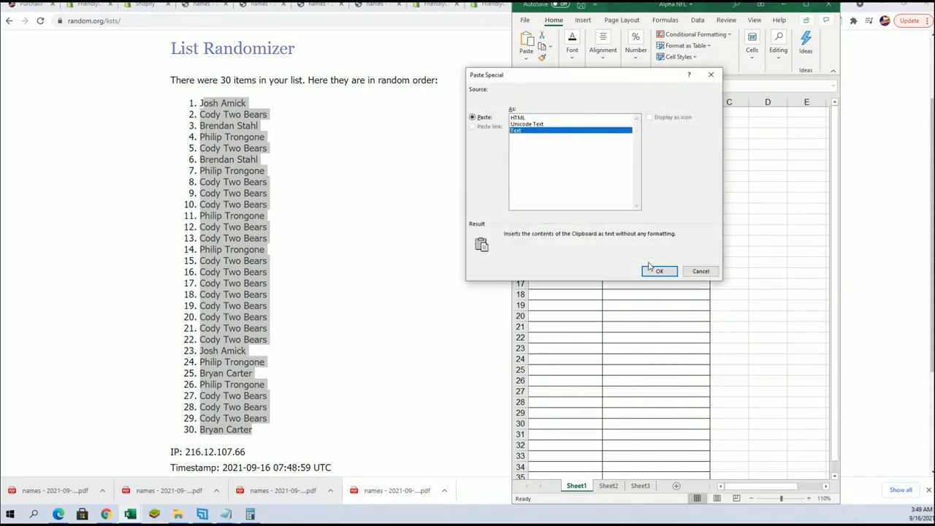
{"action": "left_click", "coordinate": [660, 270]}
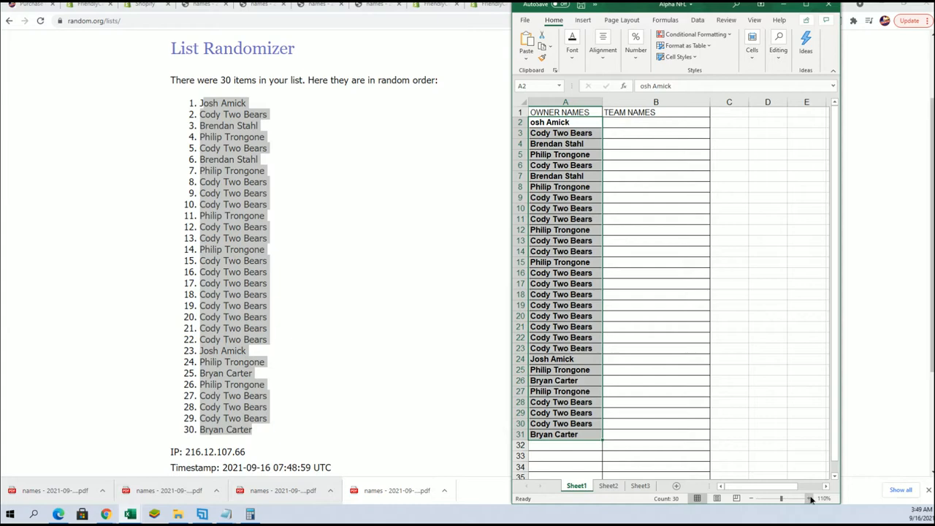
{"action": "left_click", "coordinate": [809, 497]}
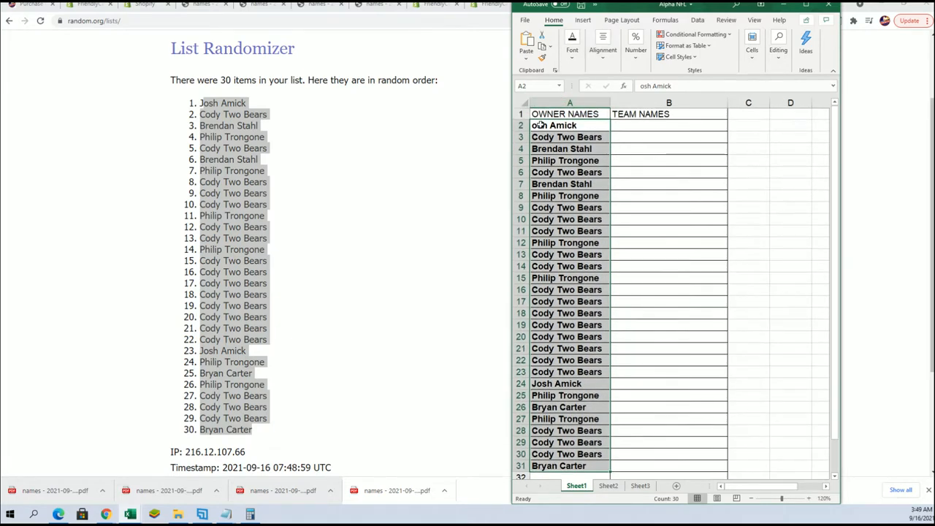
{"action": "double_click", "coordinate": [554, 126]}
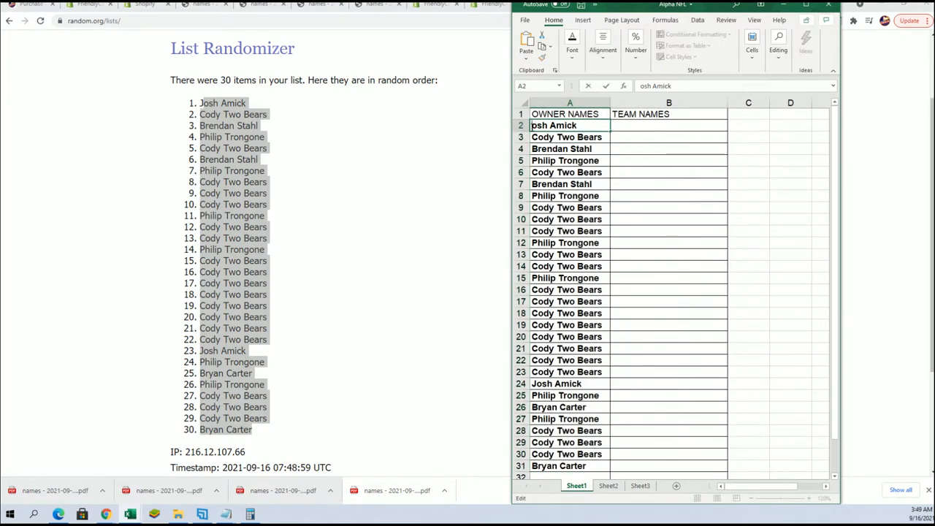
{"action": "mouse_move", "coordinate": [567, 166]}
{"action": "type", "text": "J"}
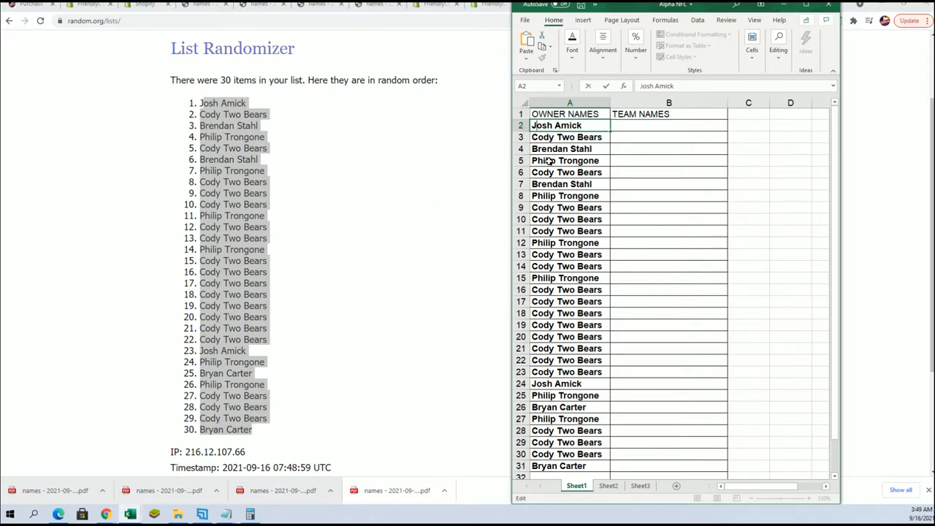
{"action": "left_click", "coordinate": [567, 219]}
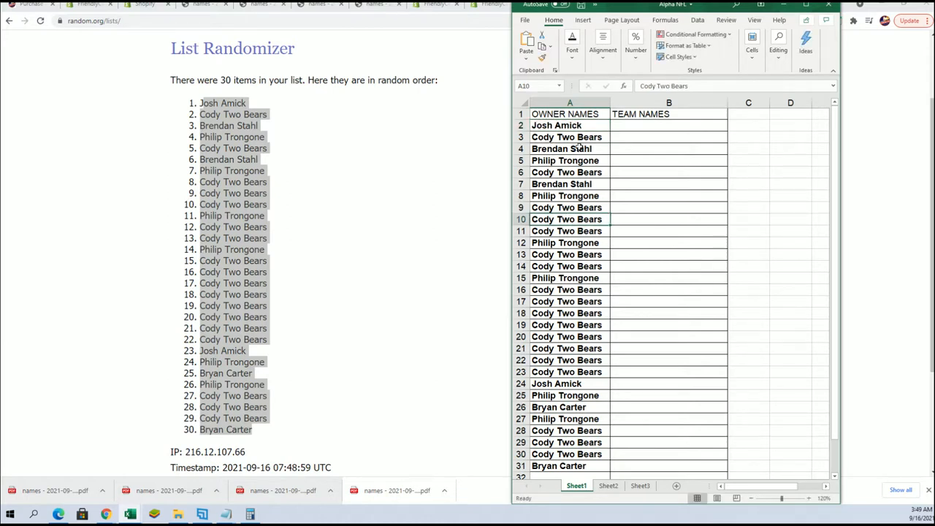
Step: Randomize the 30 NBA team names repeatedly, ending with Toronto Raptors listed first
{"action": "left_click", "coordinate": [345, 53]}
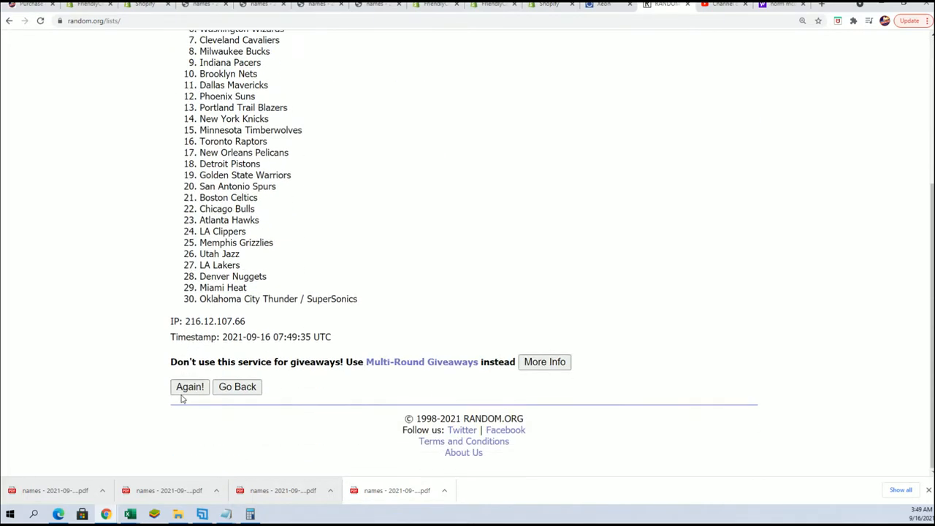
{"action": "left_click", "coordinate": [190, 388]}
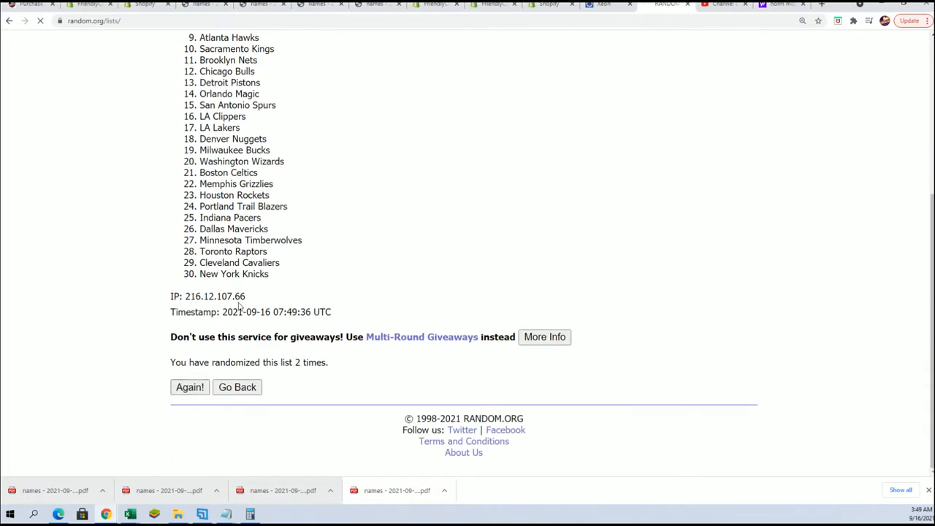
{"action": "left_click", "coordinate": [190, 388]}
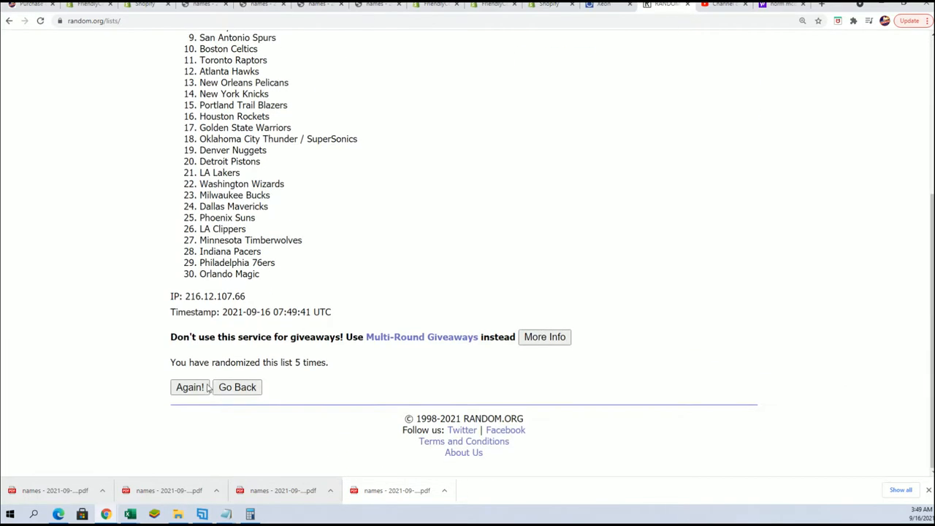
{"action": "left_click", "coordinate": [190, 387]}
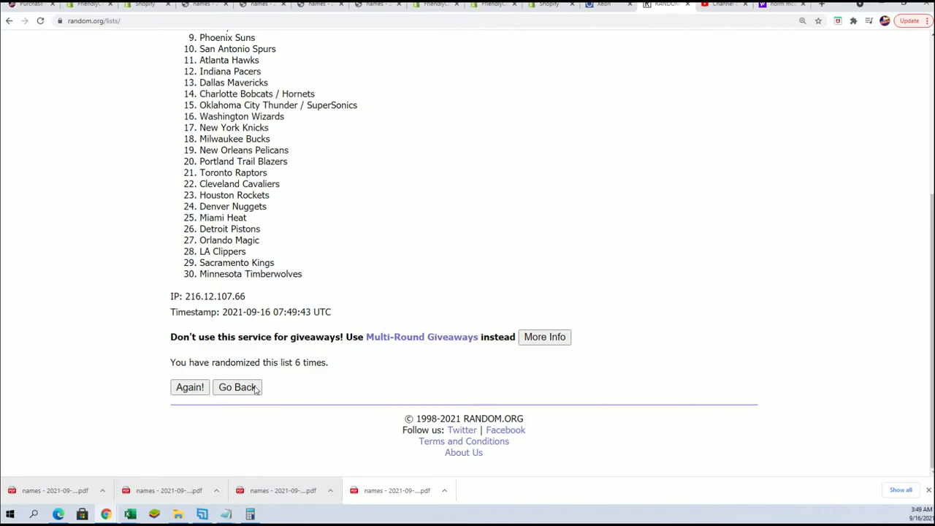
{"action": "left_click", "coordinate": [189, 388]}
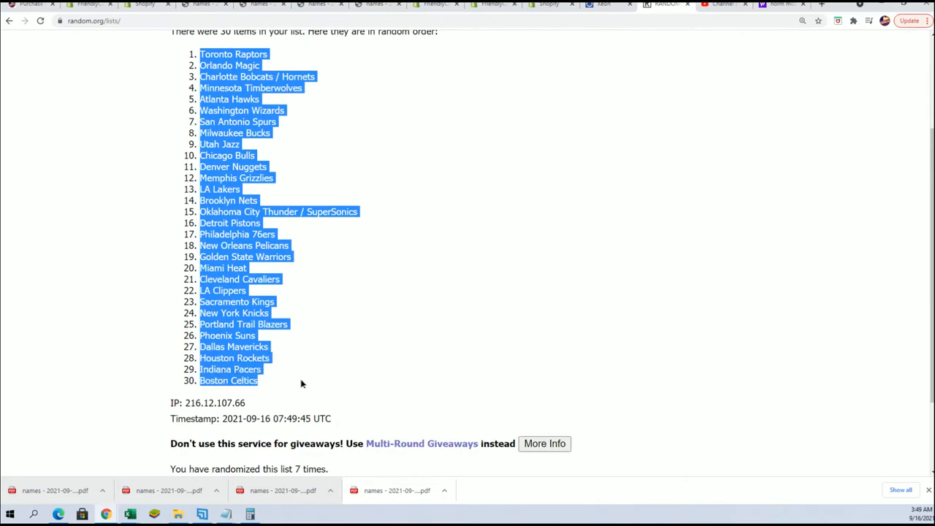
Step: Paste the shuffled team names as text into column B beside the owner names
{"action": "scroll", "scroll_direction": "down", "scroll_amount": 3}
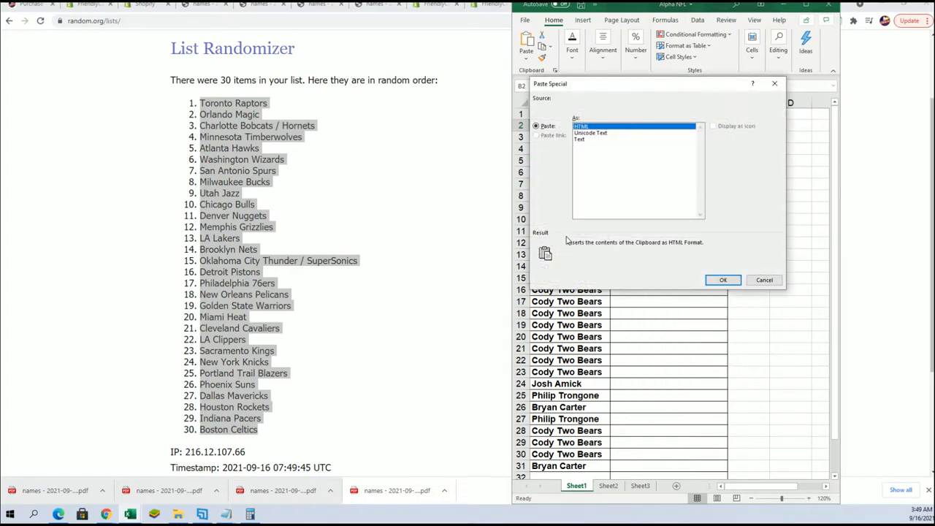
{"action": "left_click", "coordinate": [578, 139]}
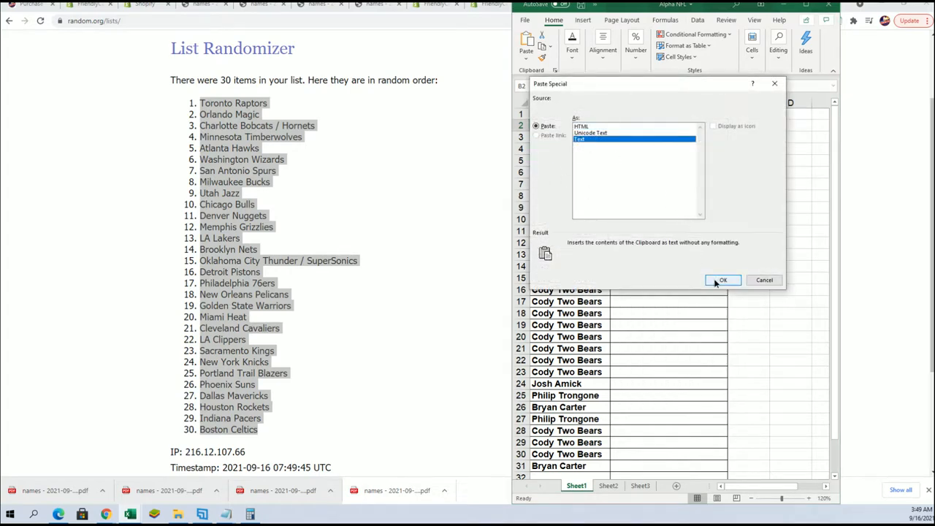
{"action": "left_click", "coordinate": [721, 281]}
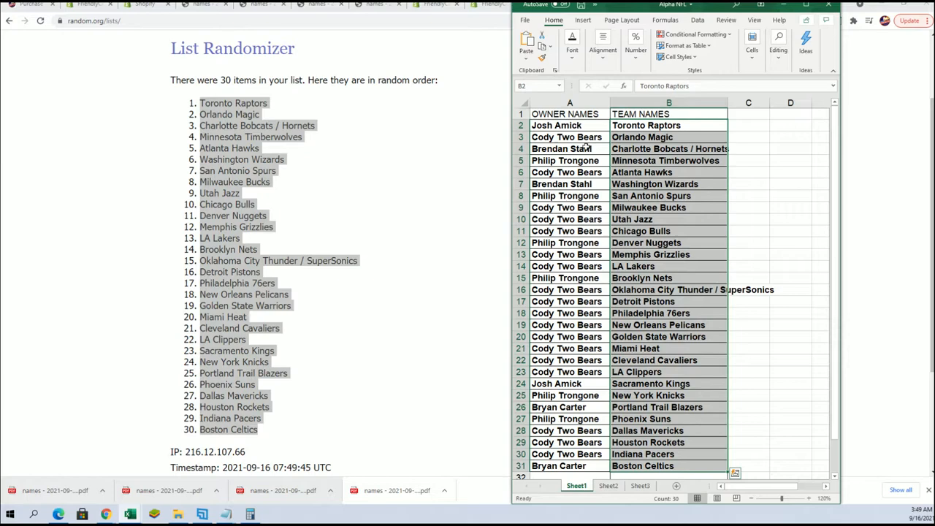
{"action": "left_click", "coordinate": [670, 114]}
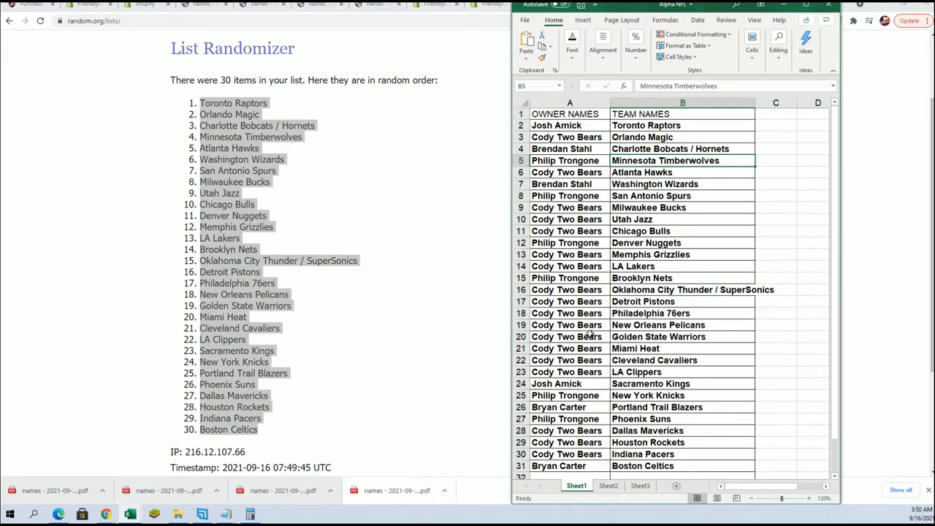
{"action": "left_click", "coordinate": [567, 336]}
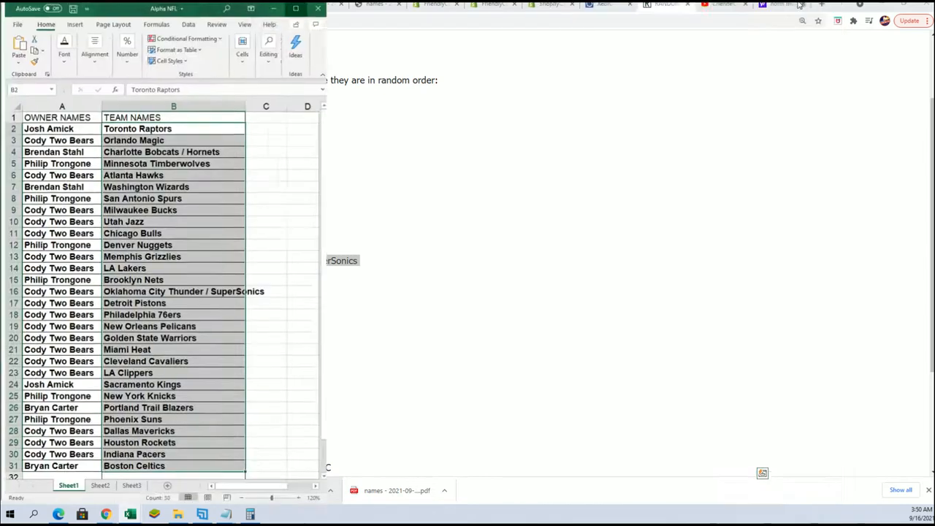
Step: Sort the owner/team pairs A to Z by team name, starting with Atlanta Hawks
{"action": "left_click", "coordinate": [821, 41]}
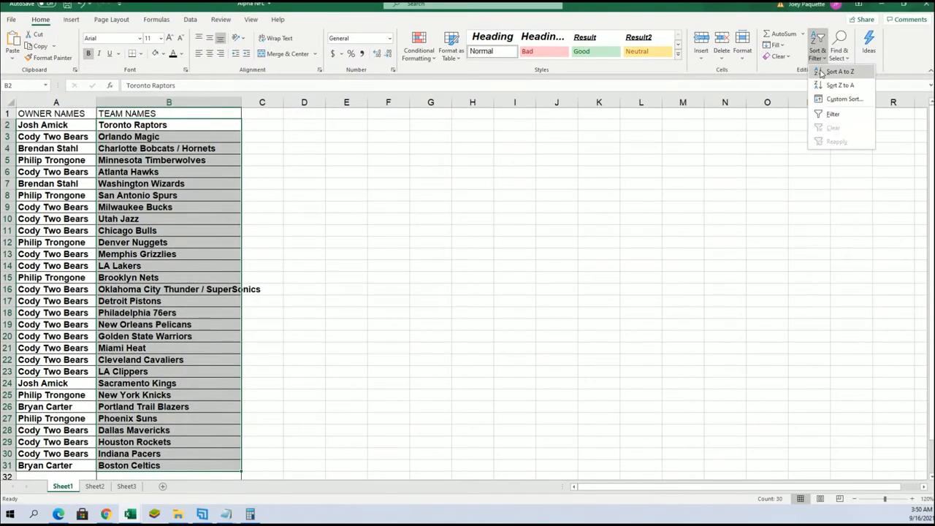
{"action": "left_click", "coordinate": [841, 72]}
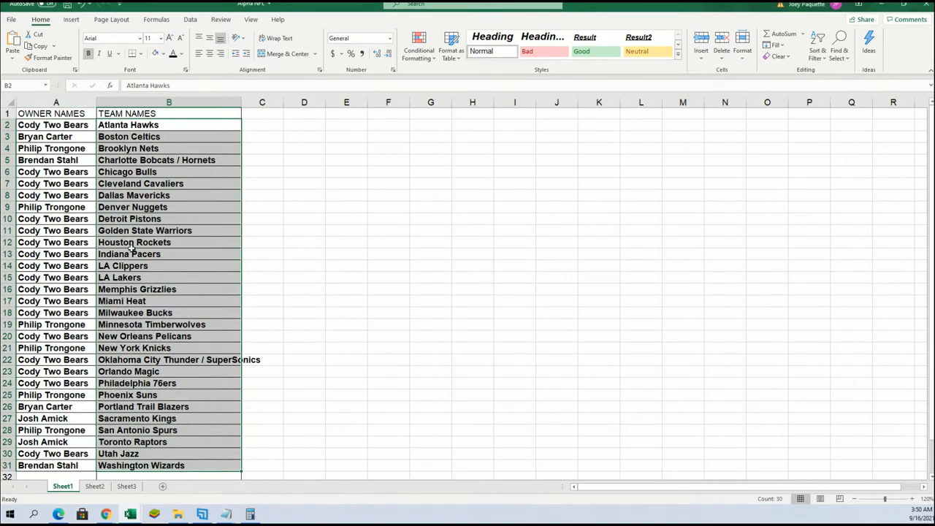